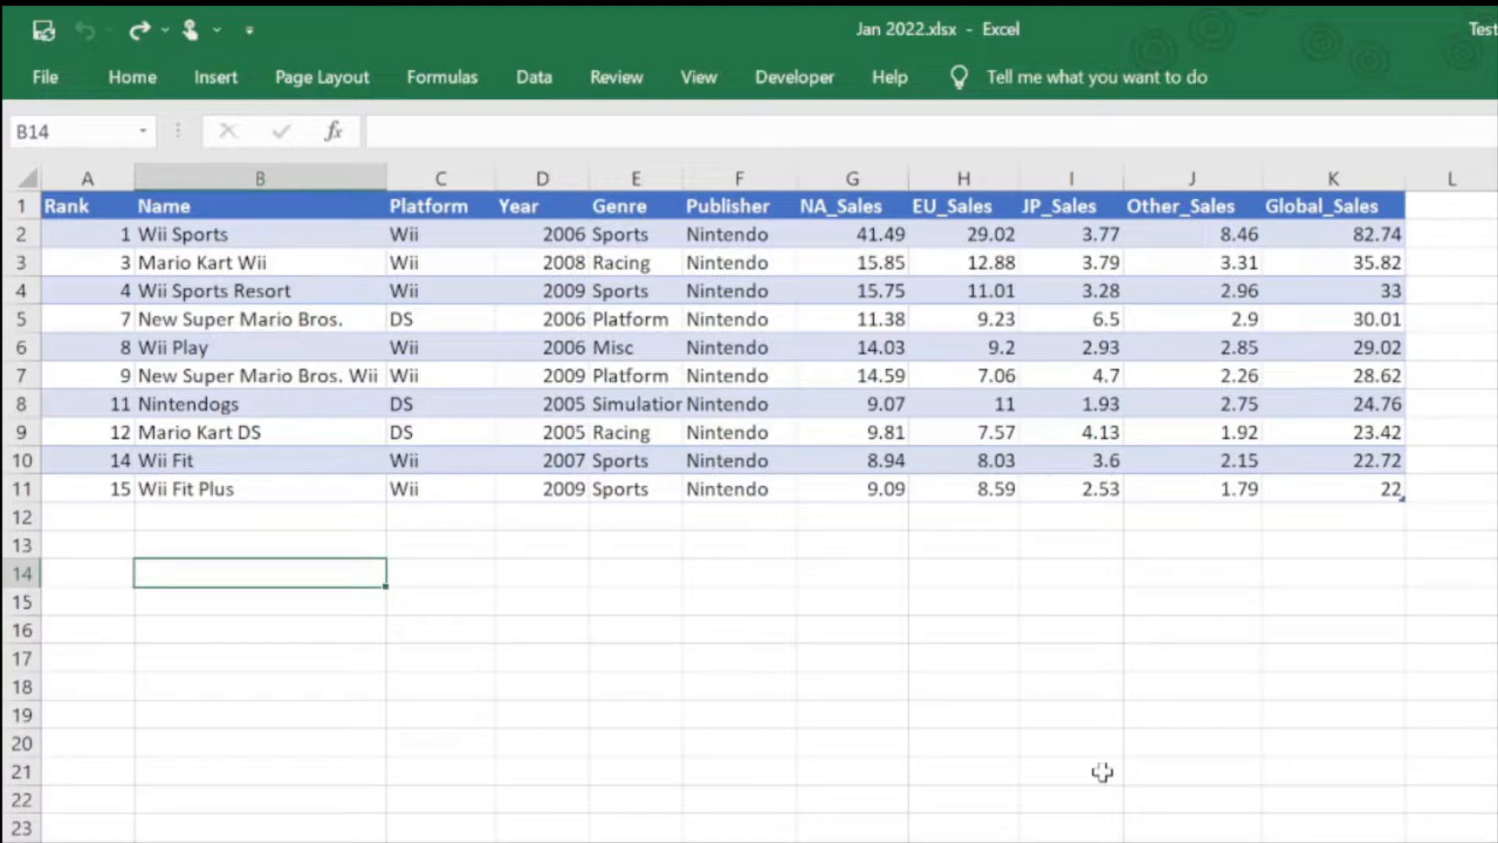
mouse_move(222, 496)
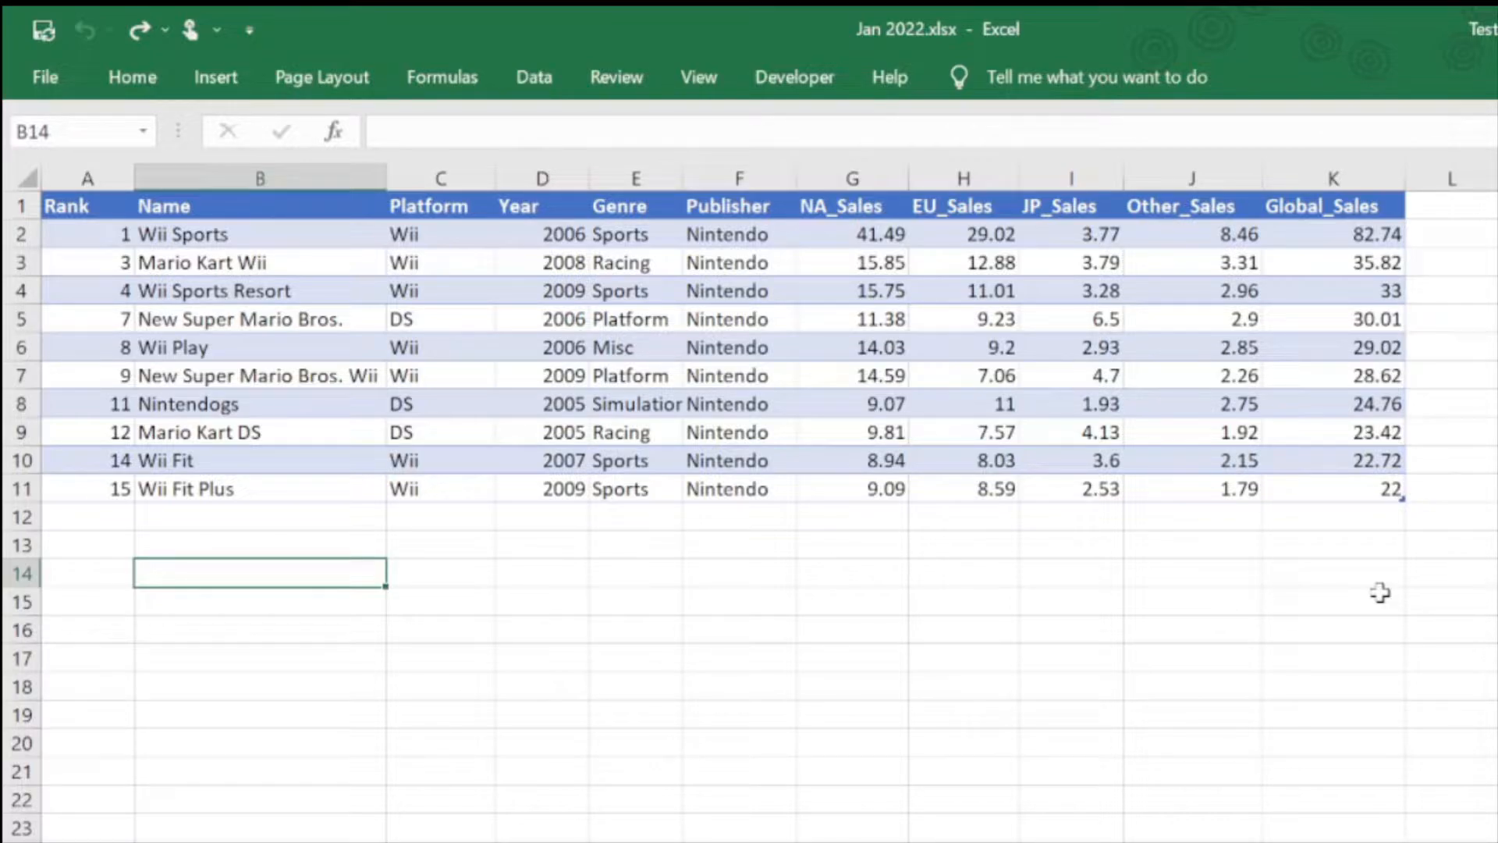
mouse_move(1313, 529)
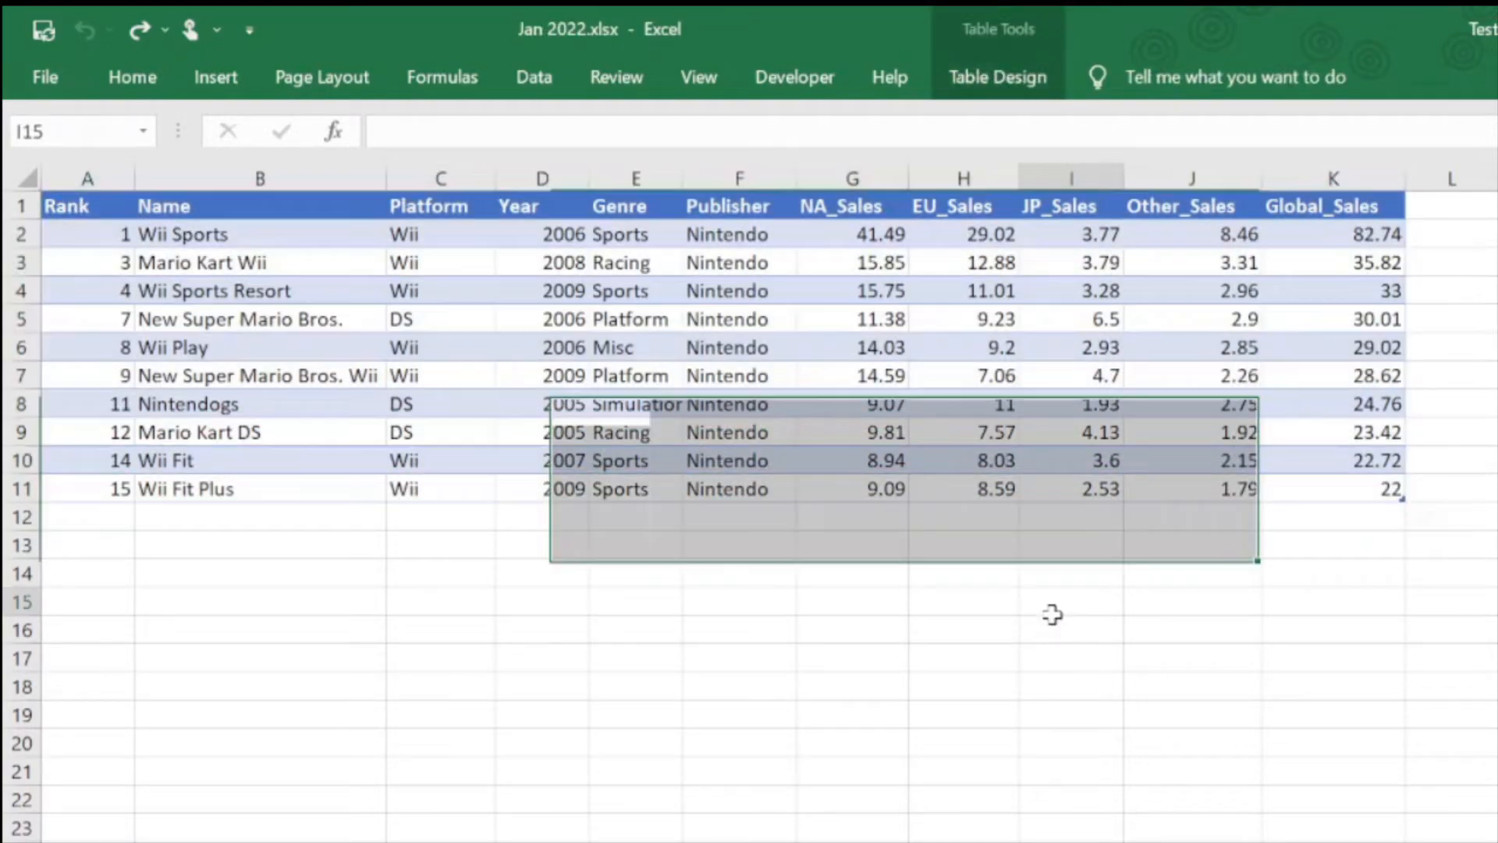
Select the whole Nintendo sales table (Table2) so the Table Tools become available
click(1068, 601)
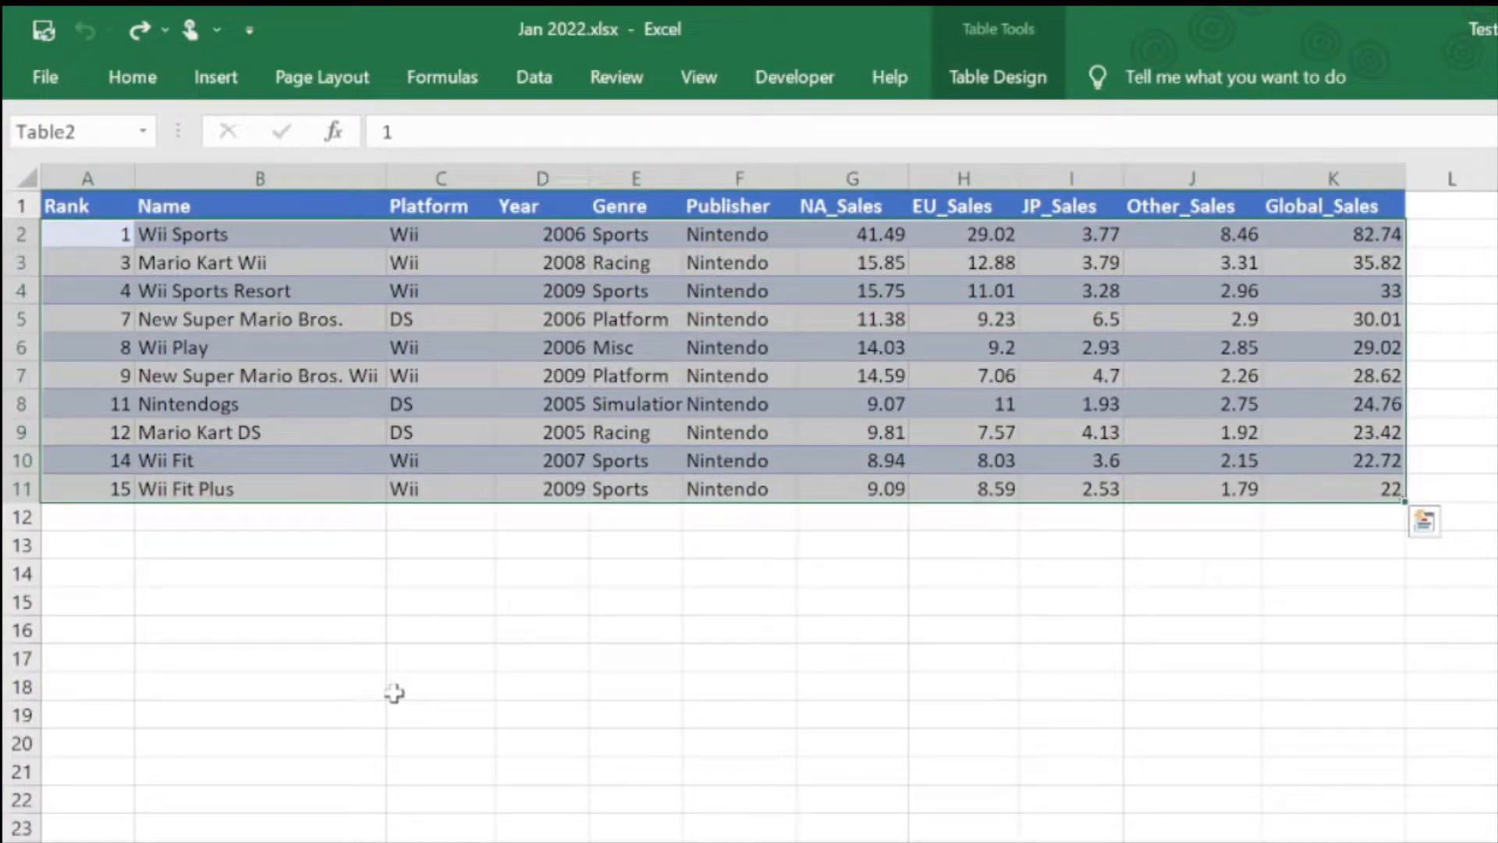
mouse_move(702, 751)
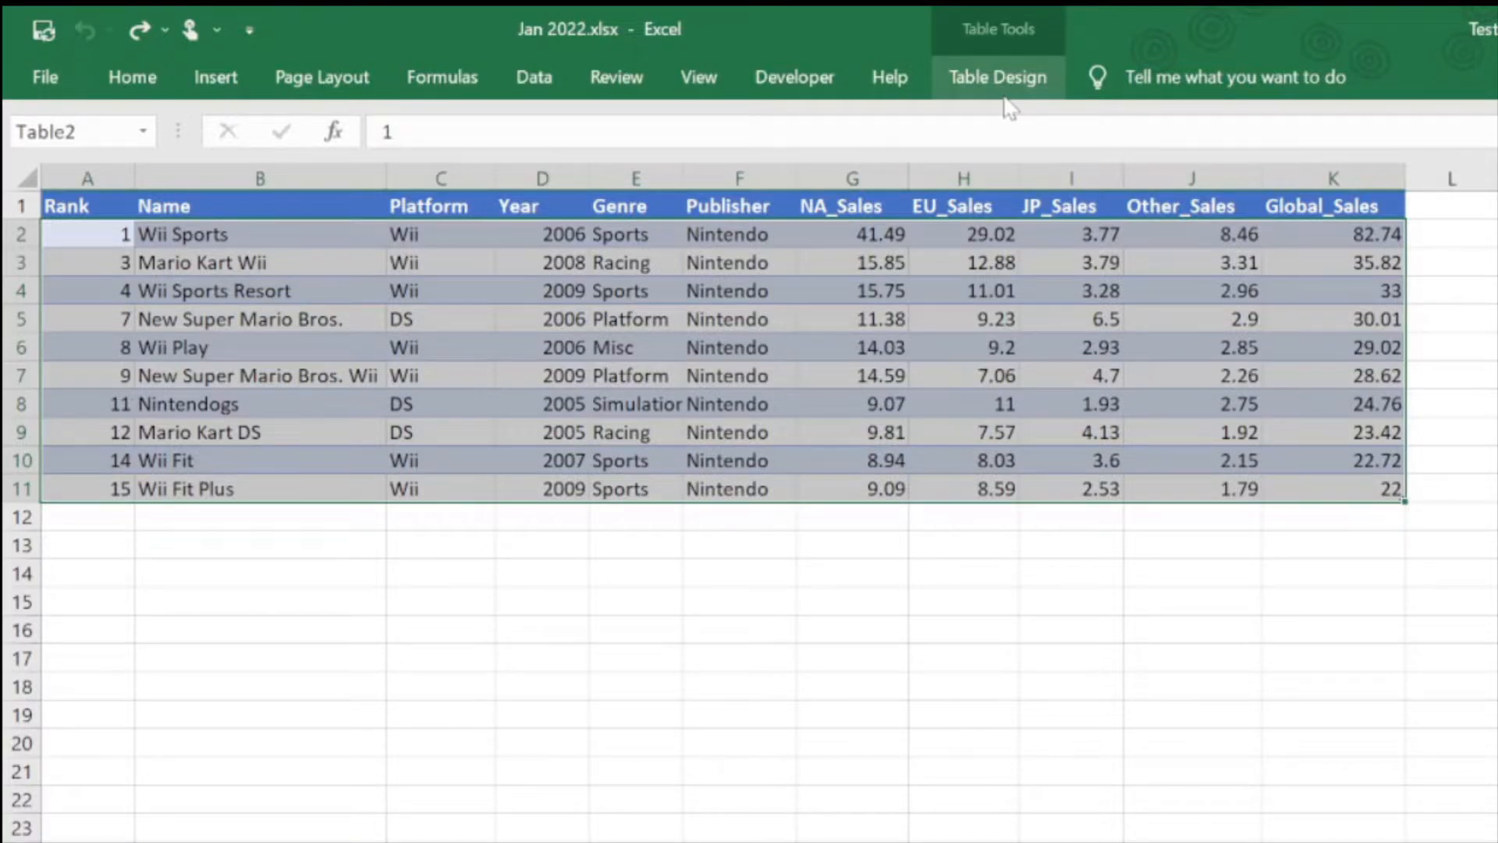
mouse_move(1009, 78)
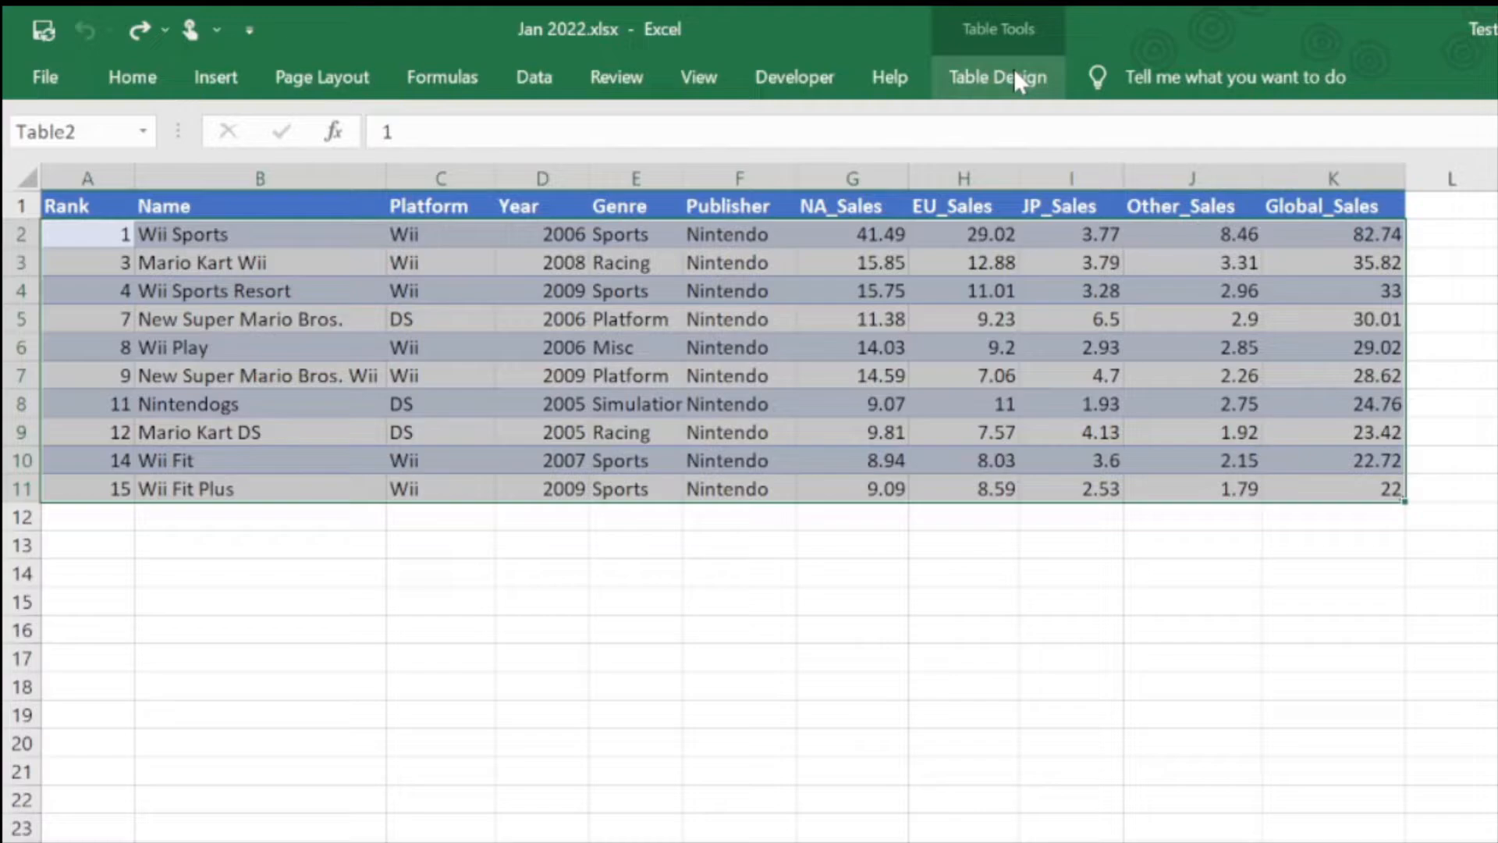
Start Convert to Range from the Table Design tools, raising the confirmation prompt
click(997, 78)
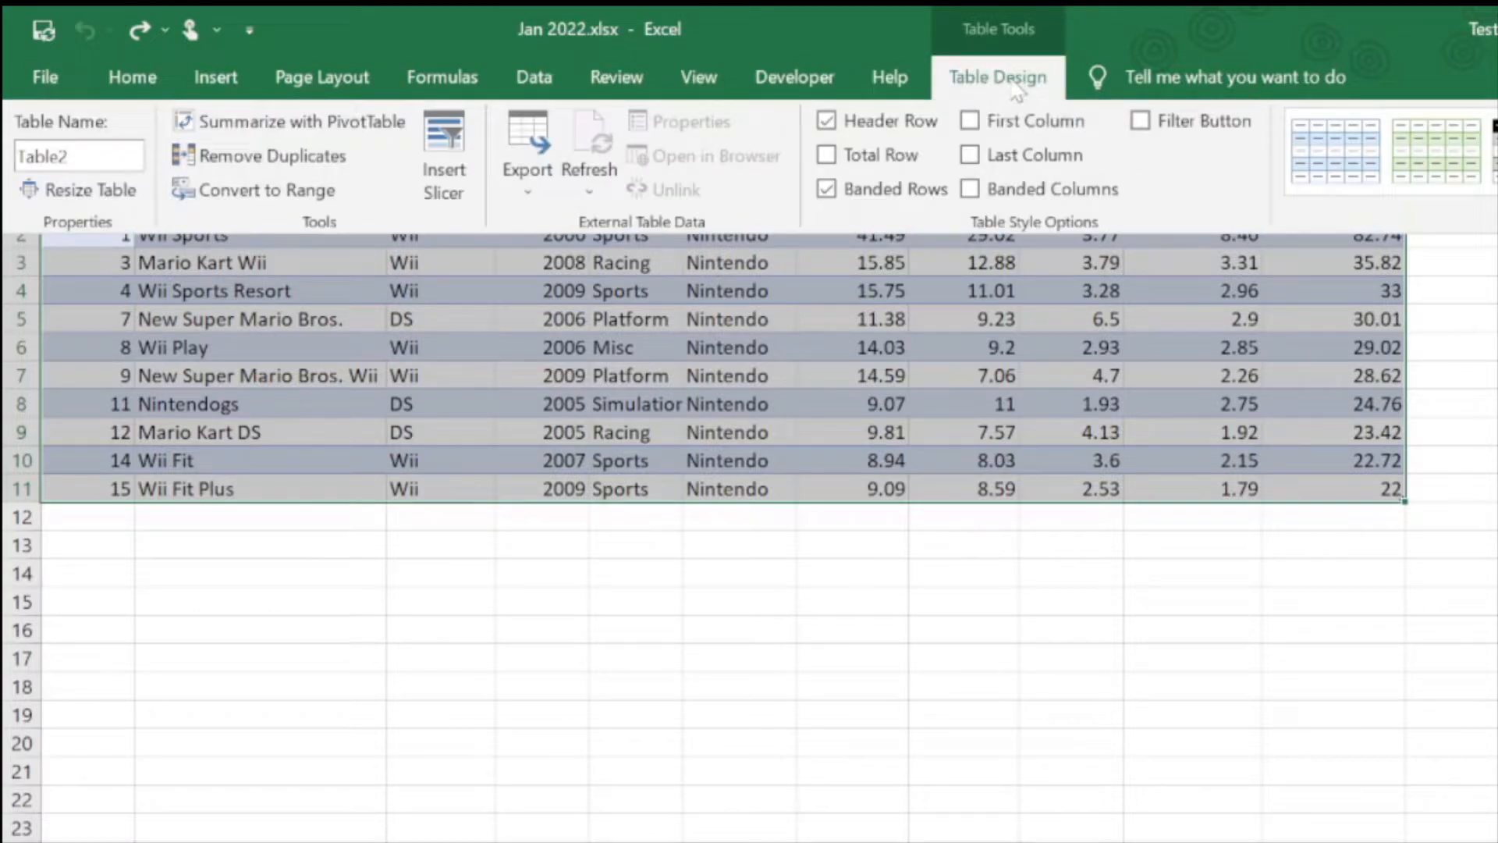
mouse_move(228, 191)
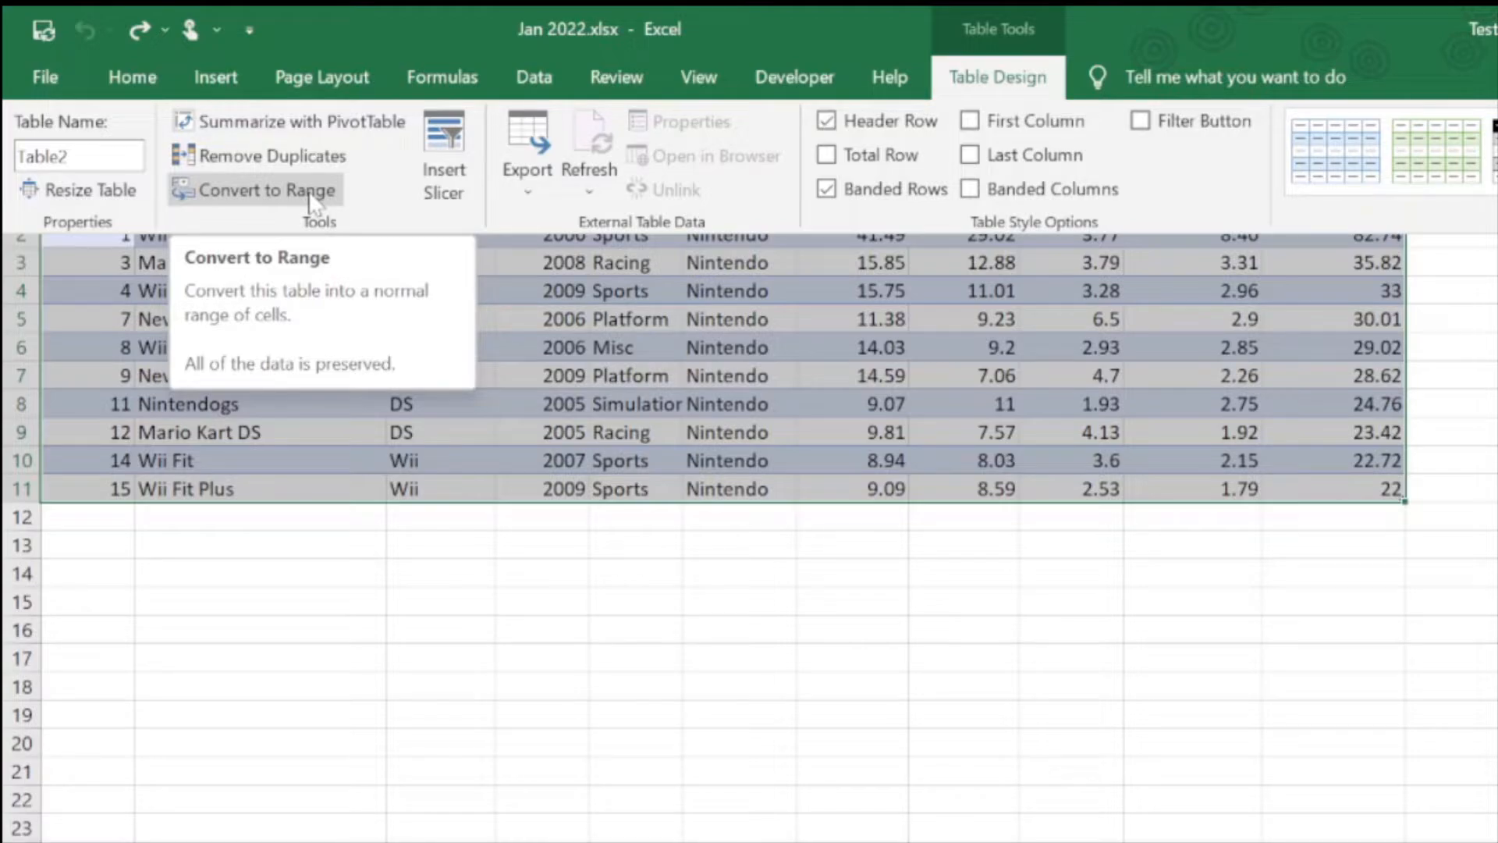
click(265, 191)
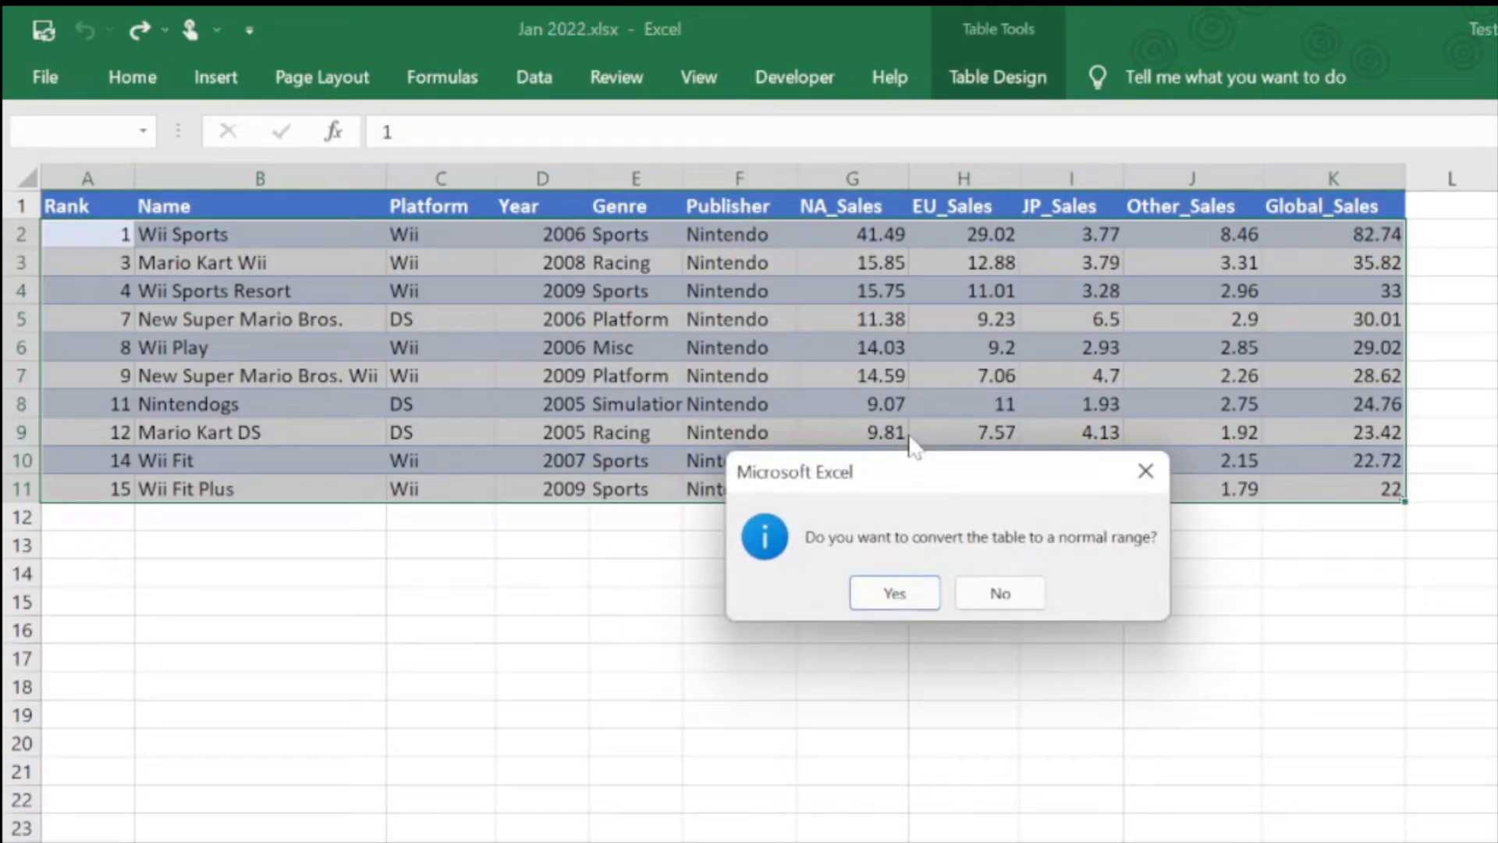
mouse_move(944, 706)
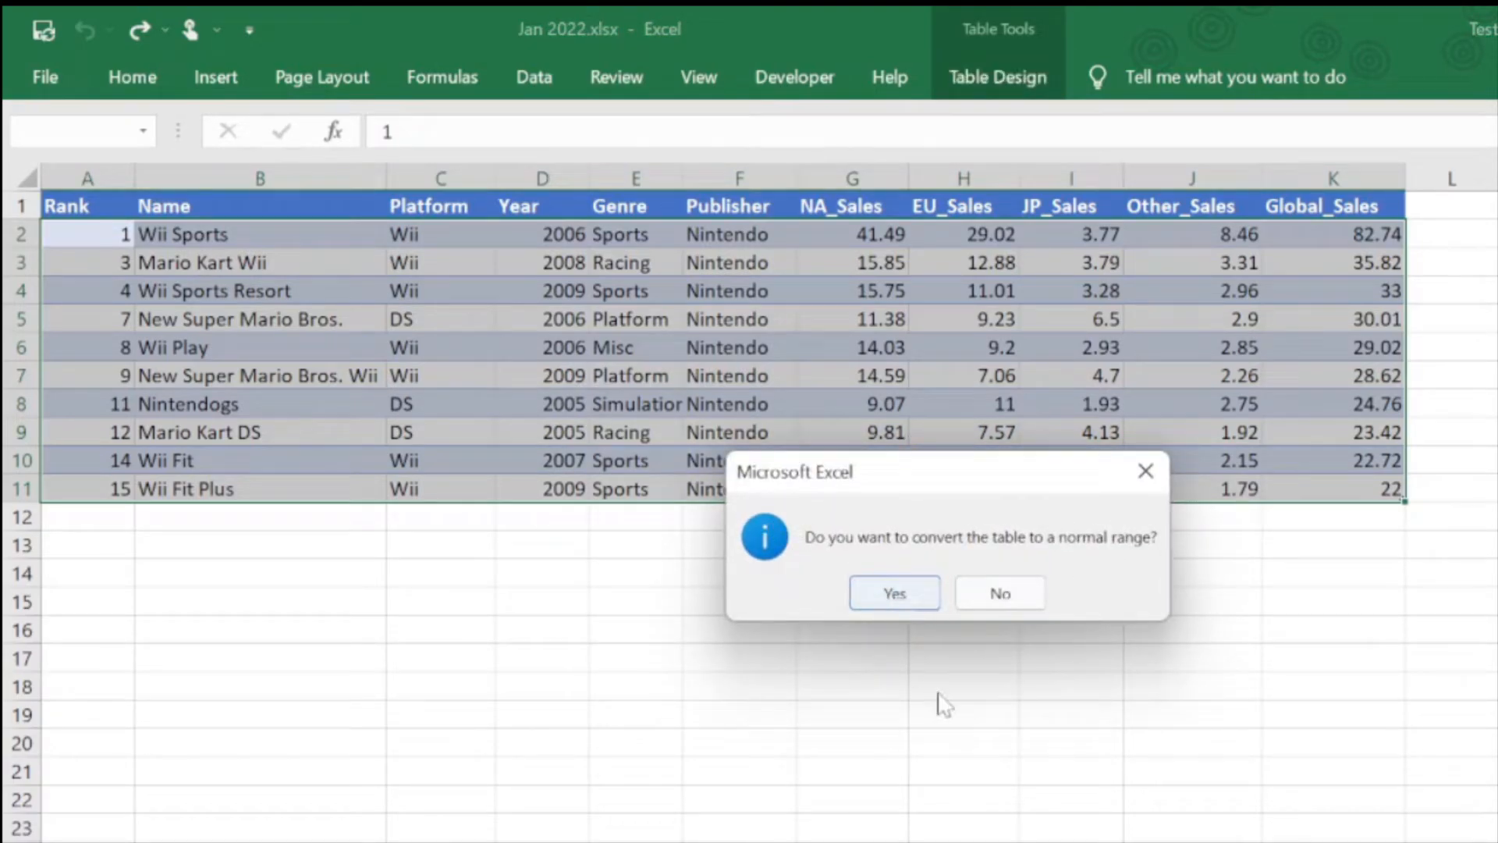
mouse_move(893, 593)
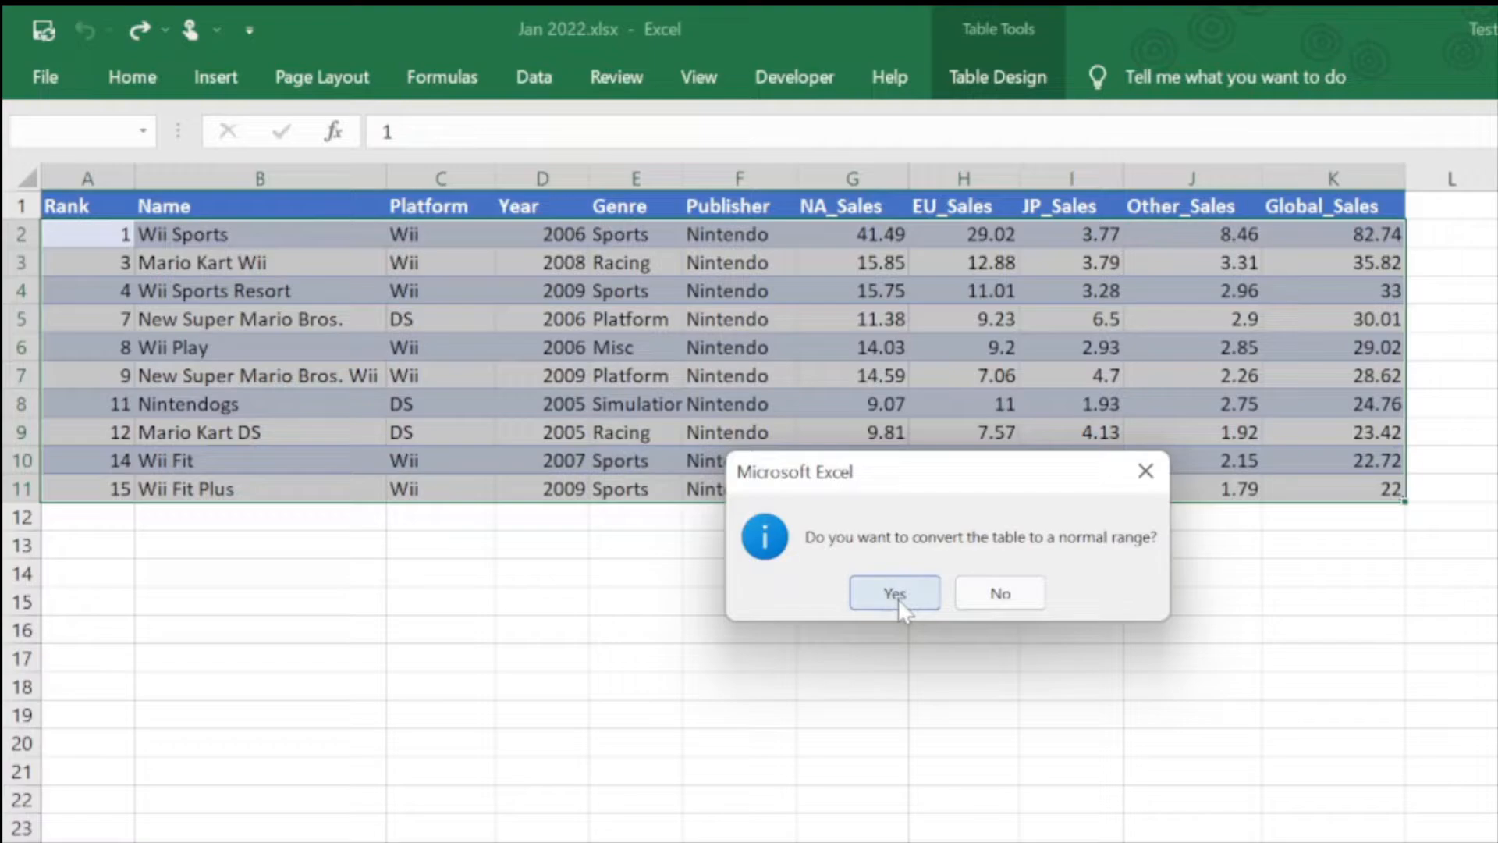
Confirm the conversion and verify the data is now a normal range keeping its banded colours
click(892, 593)
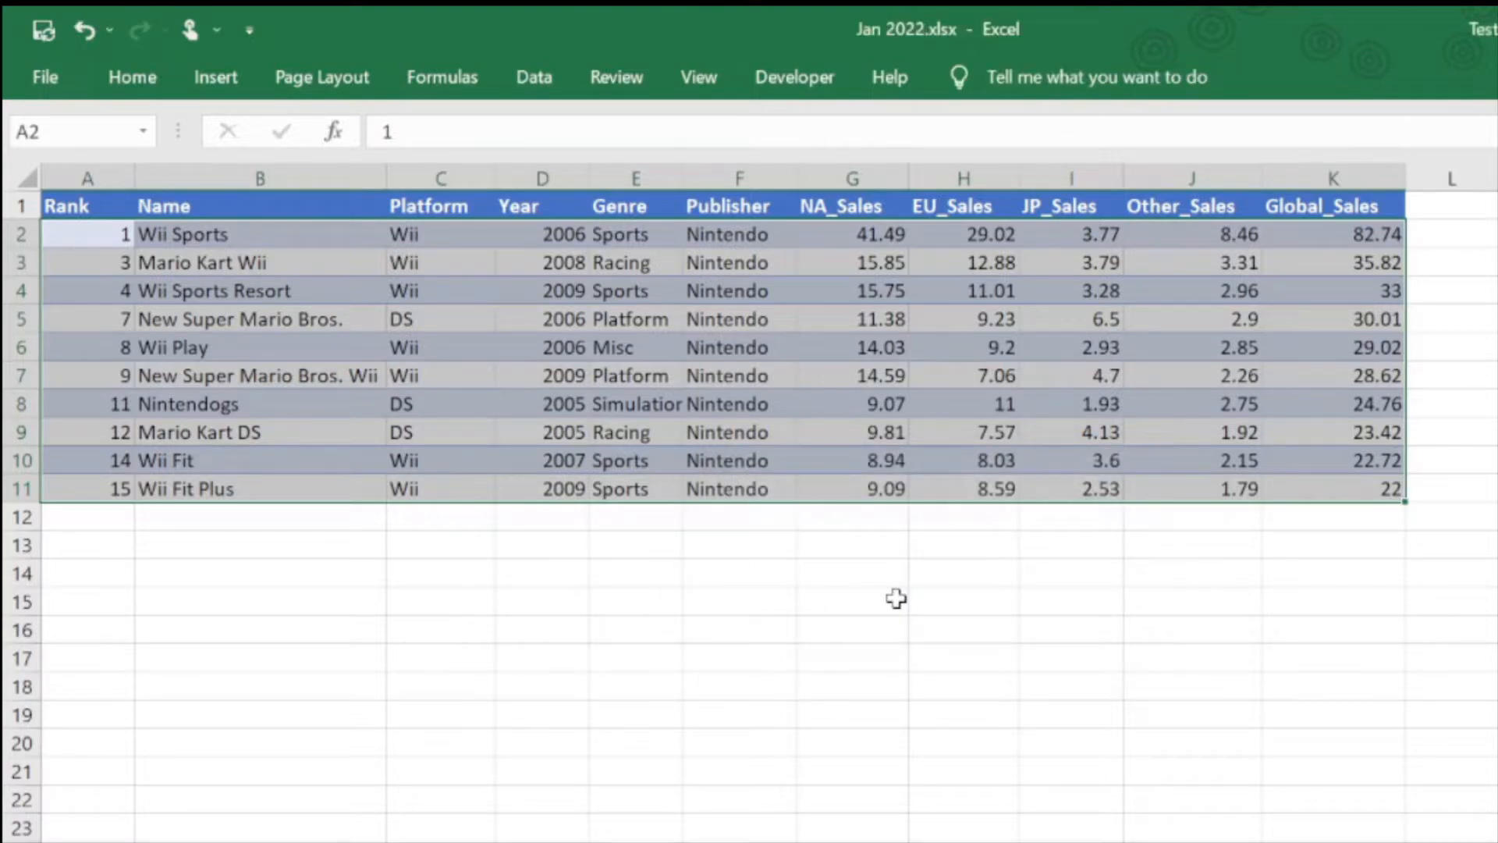
click(737, 599)
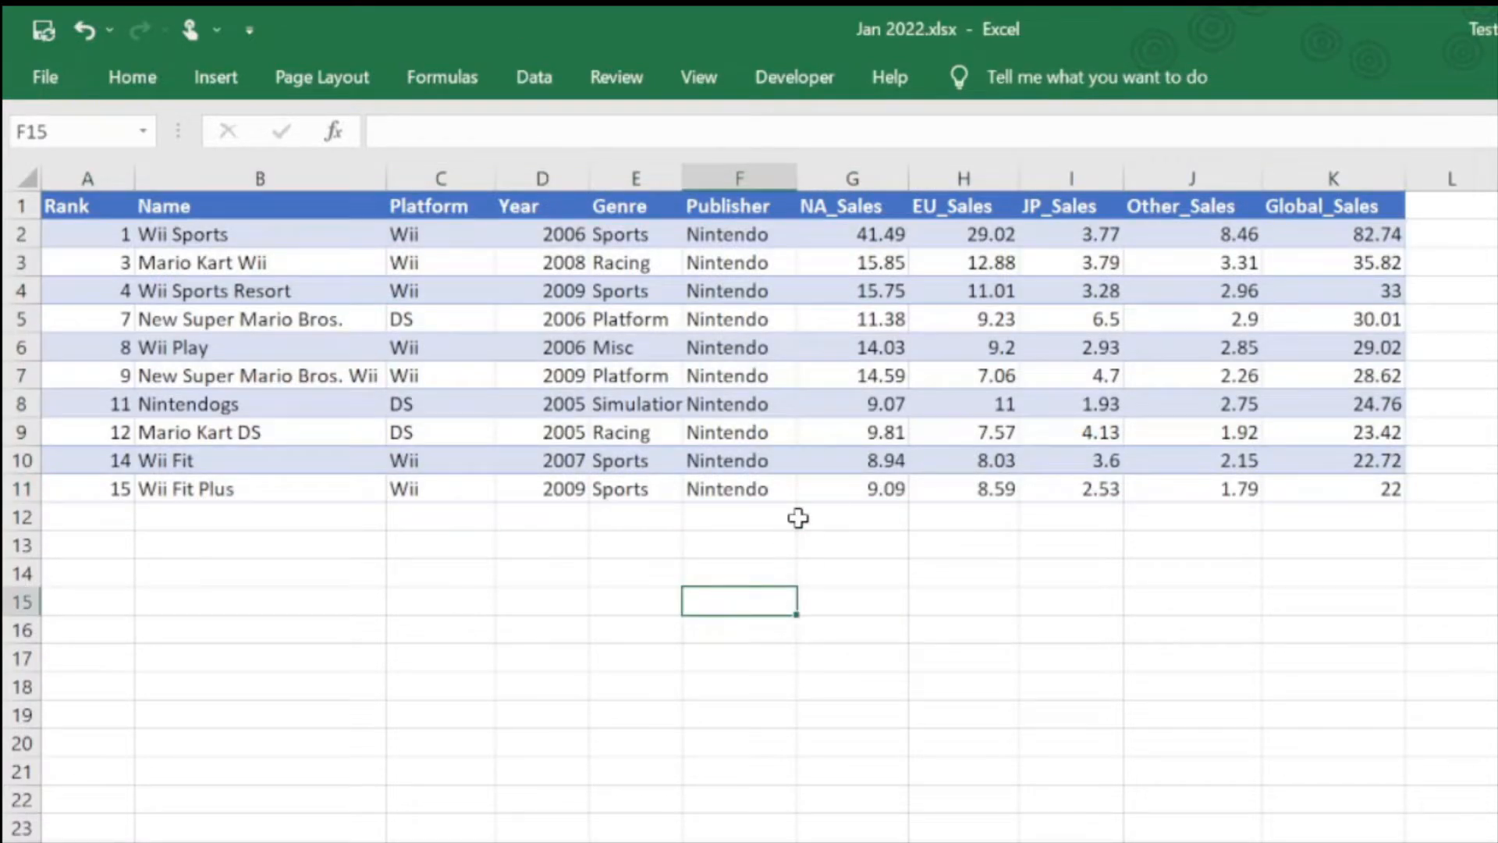
mouse_move(827, 306)
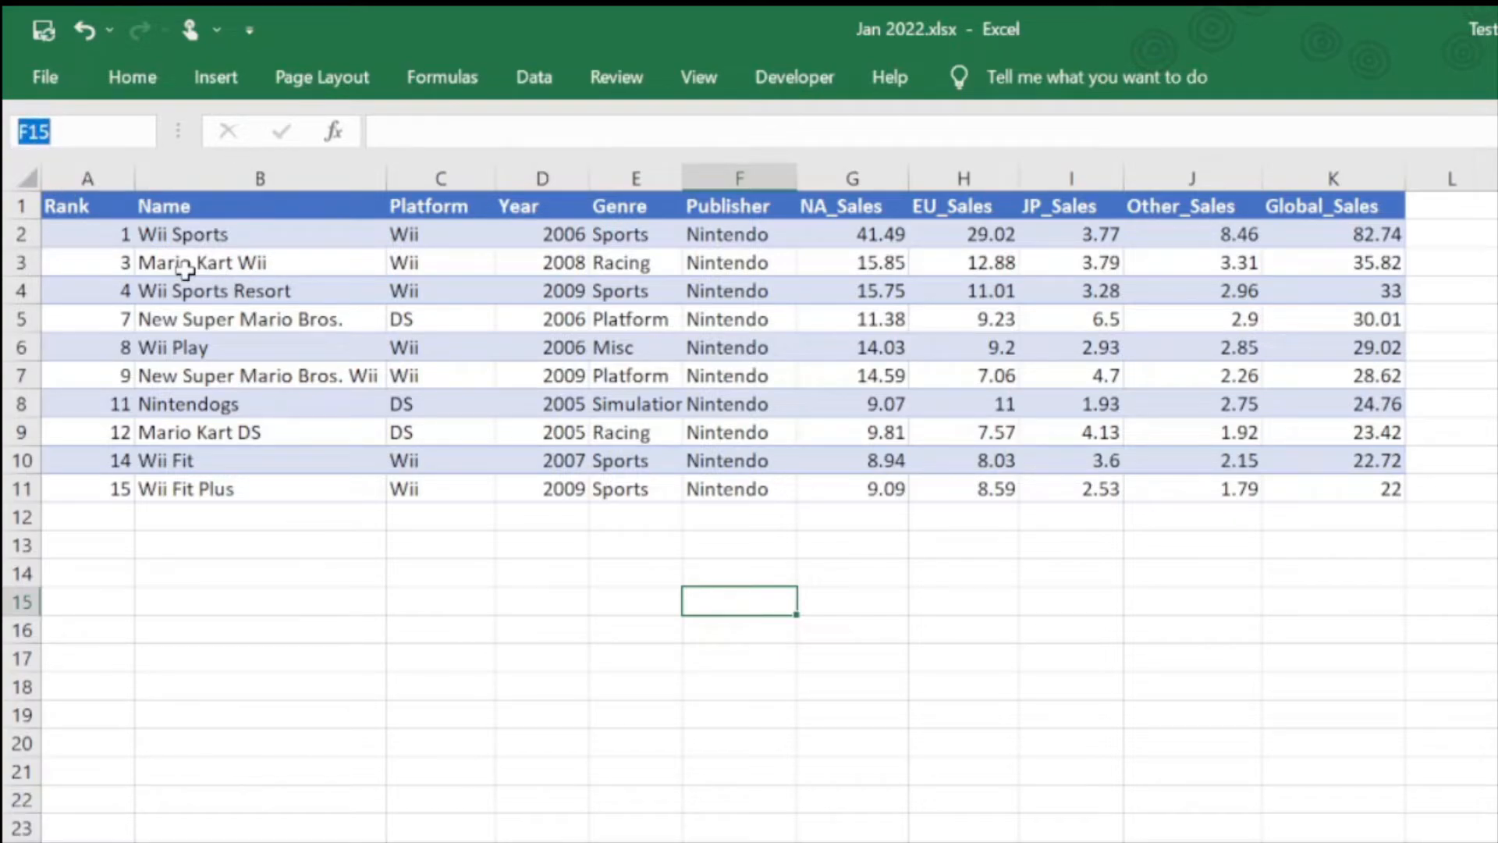
click(634, 346)
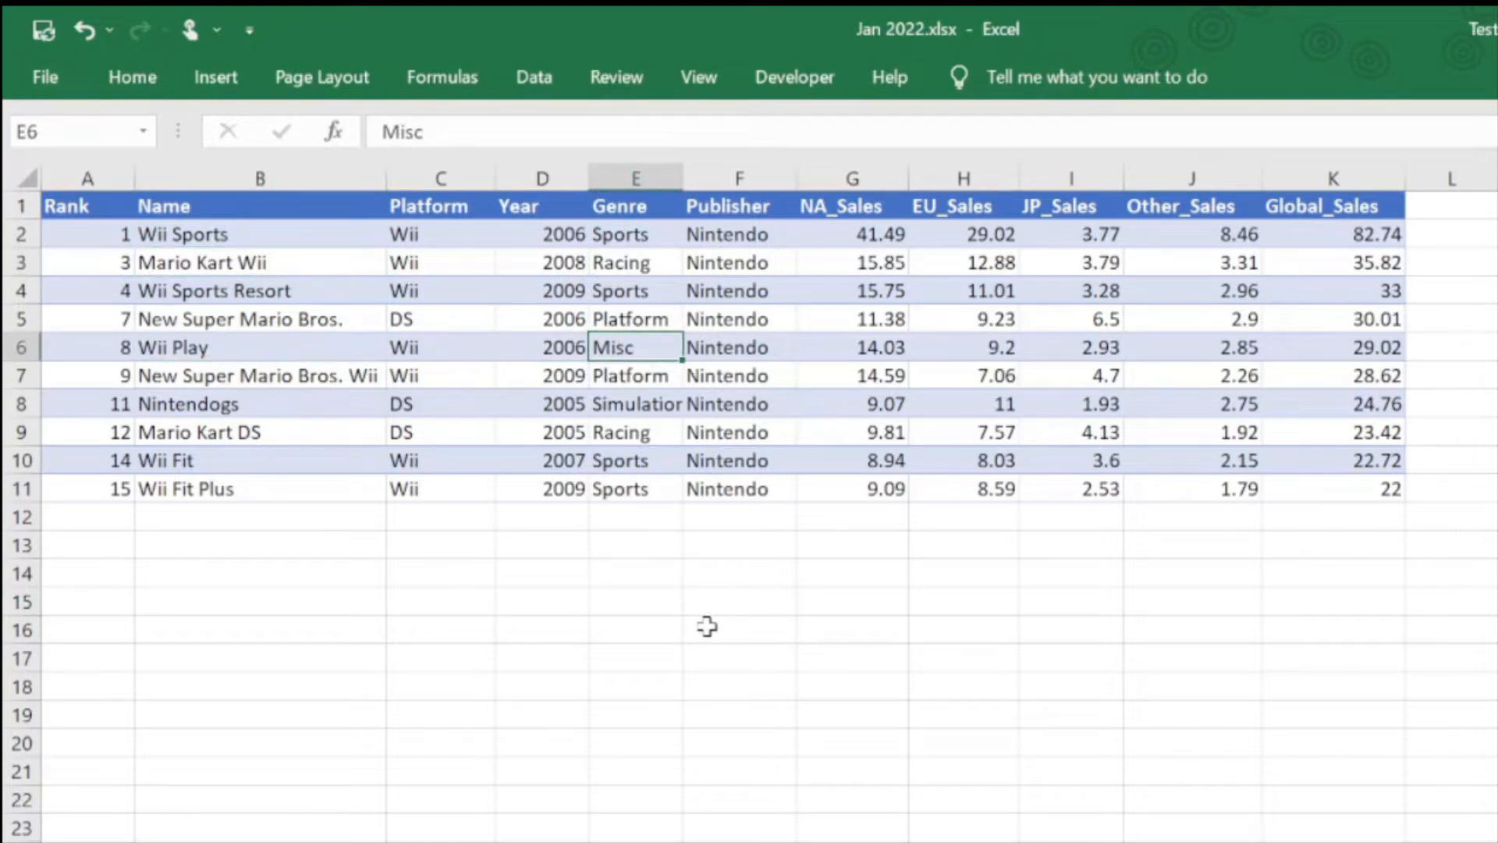
click(738, 627)
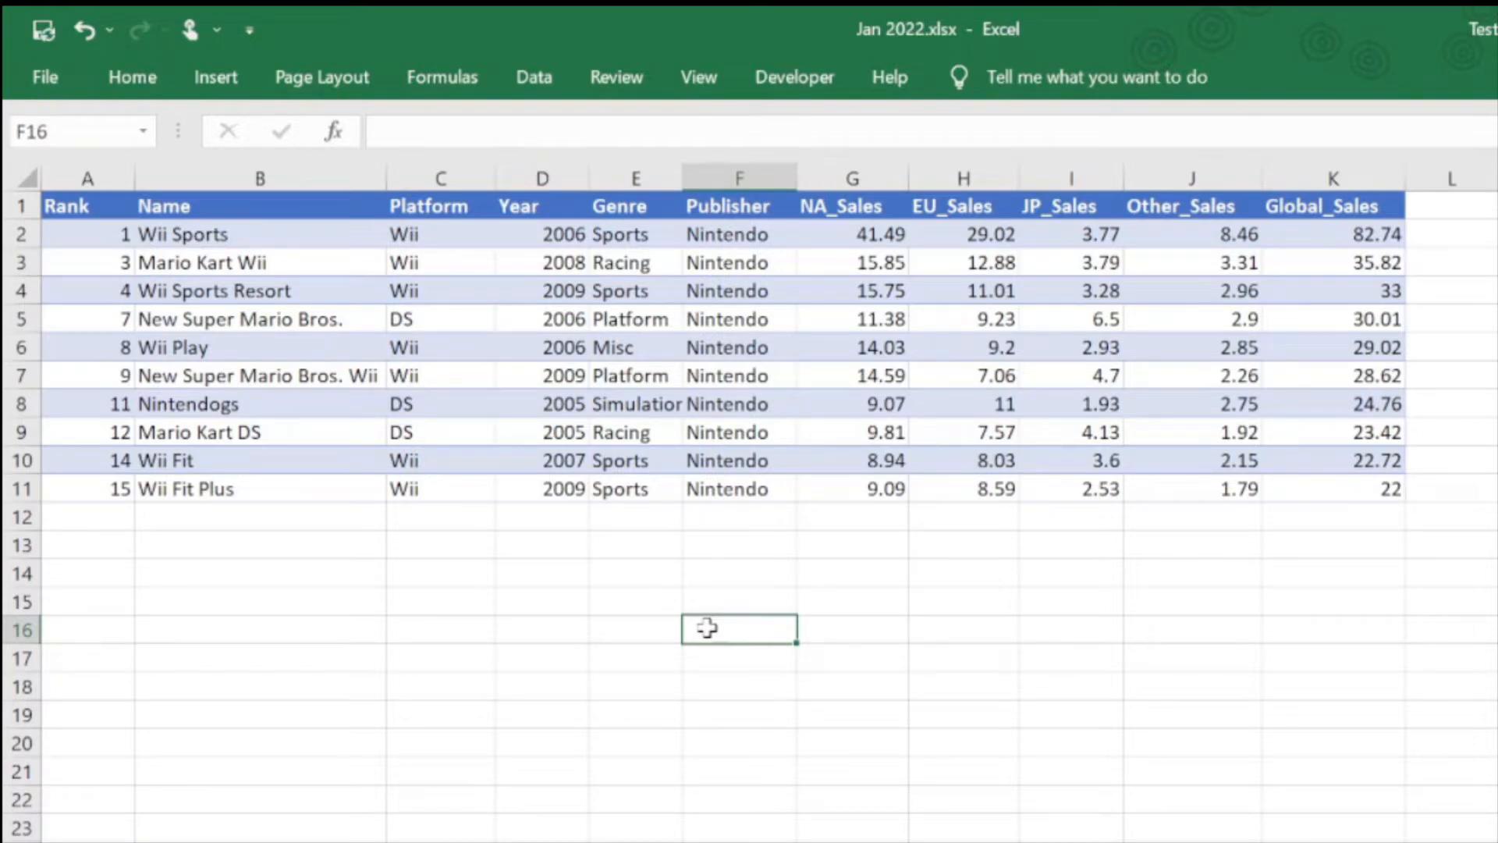
mouse_move(67, 206)
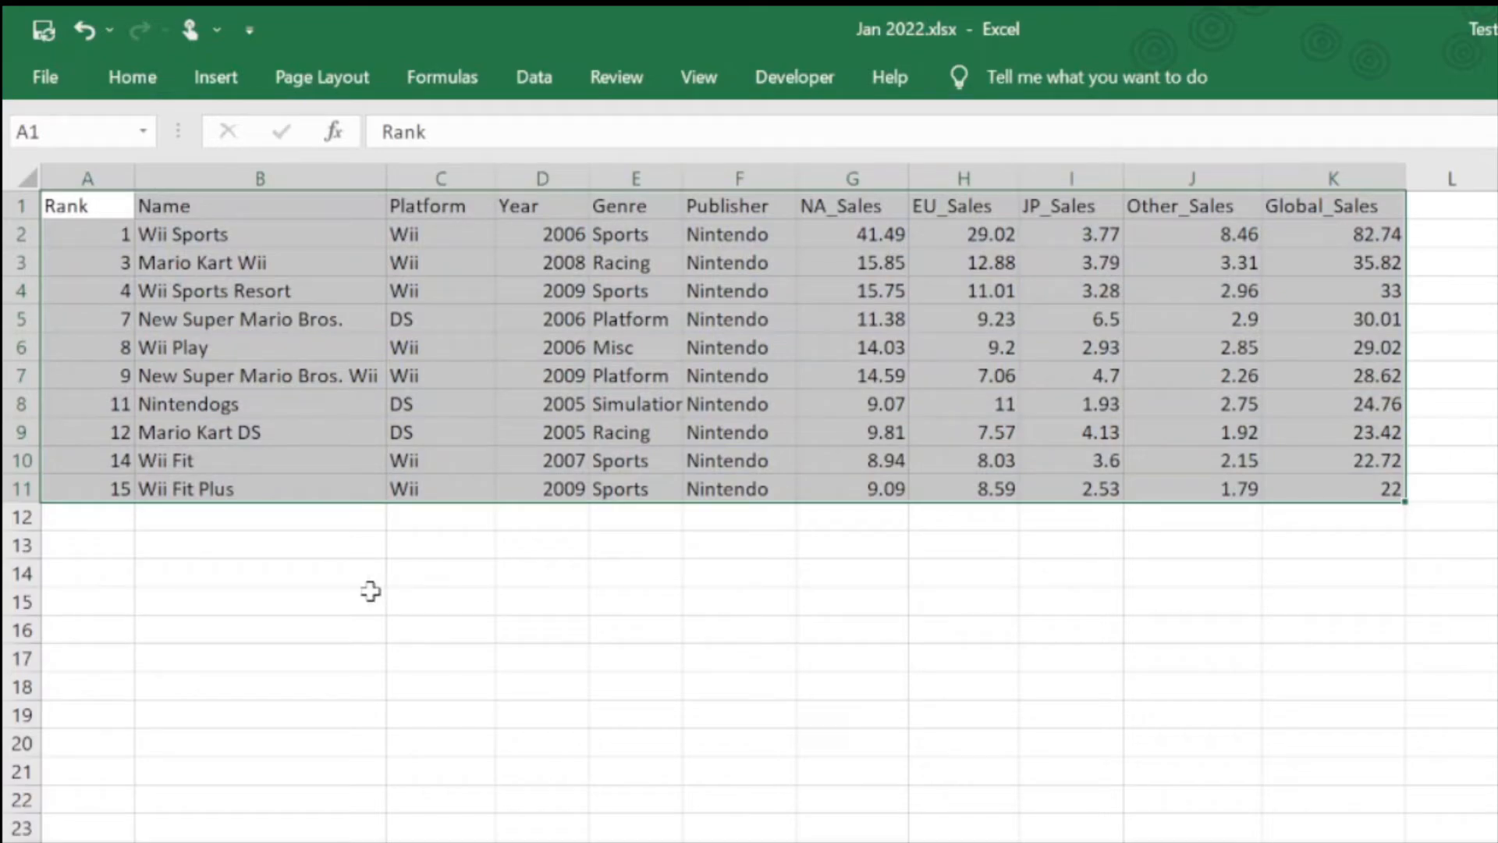
mouse_move(635, 670)
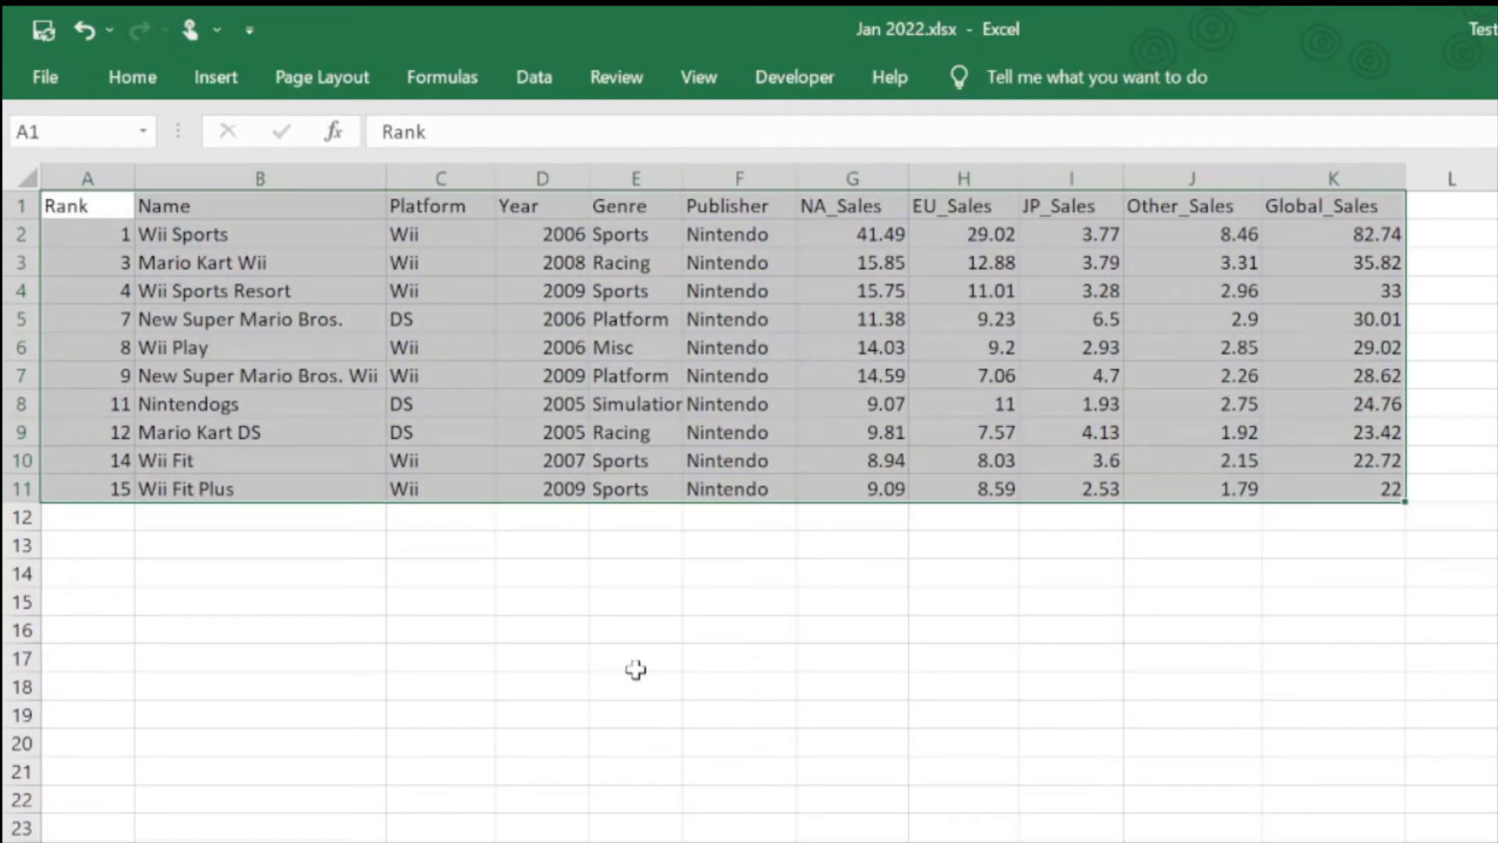